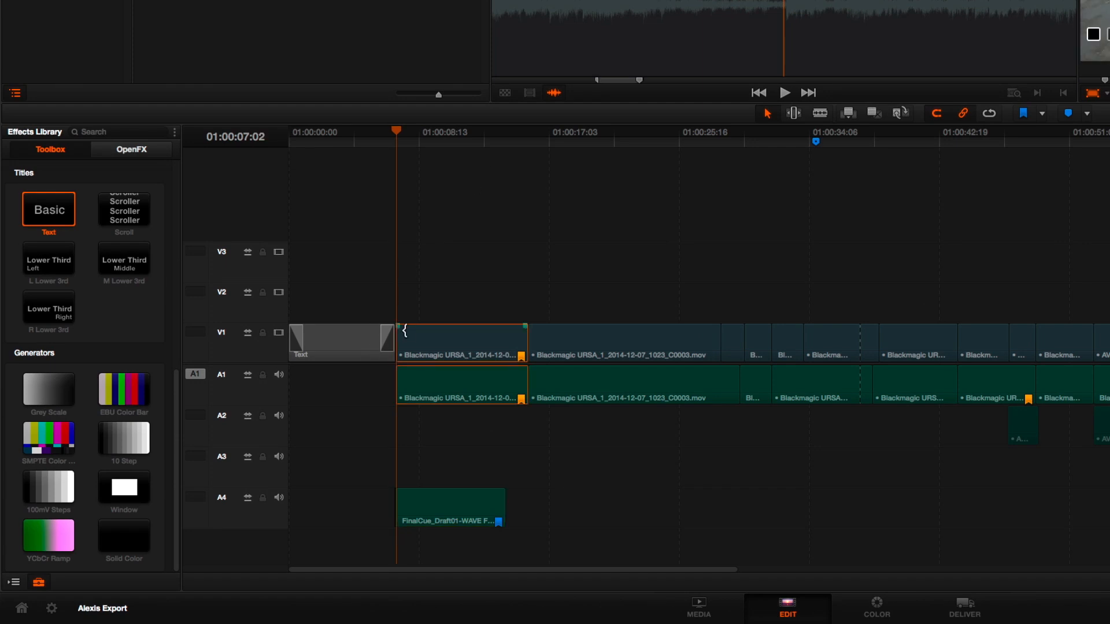
Step: Place the playhead at about ten seconds and further along the ruler for FinalCue music pastes on A4
left_click(450, 131)
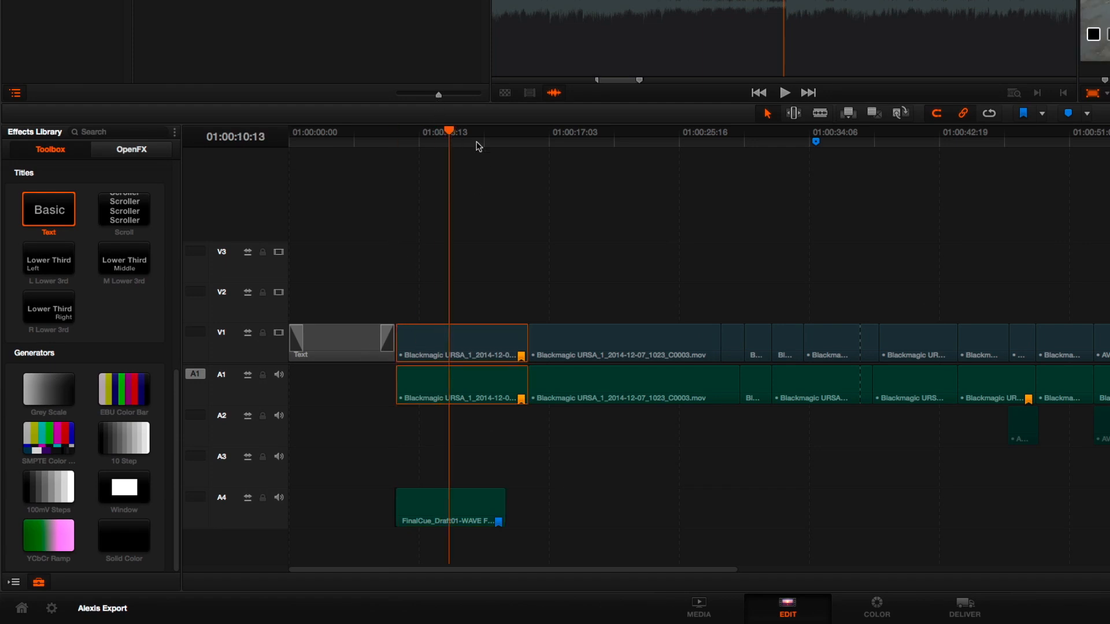
left_click(505, 132)
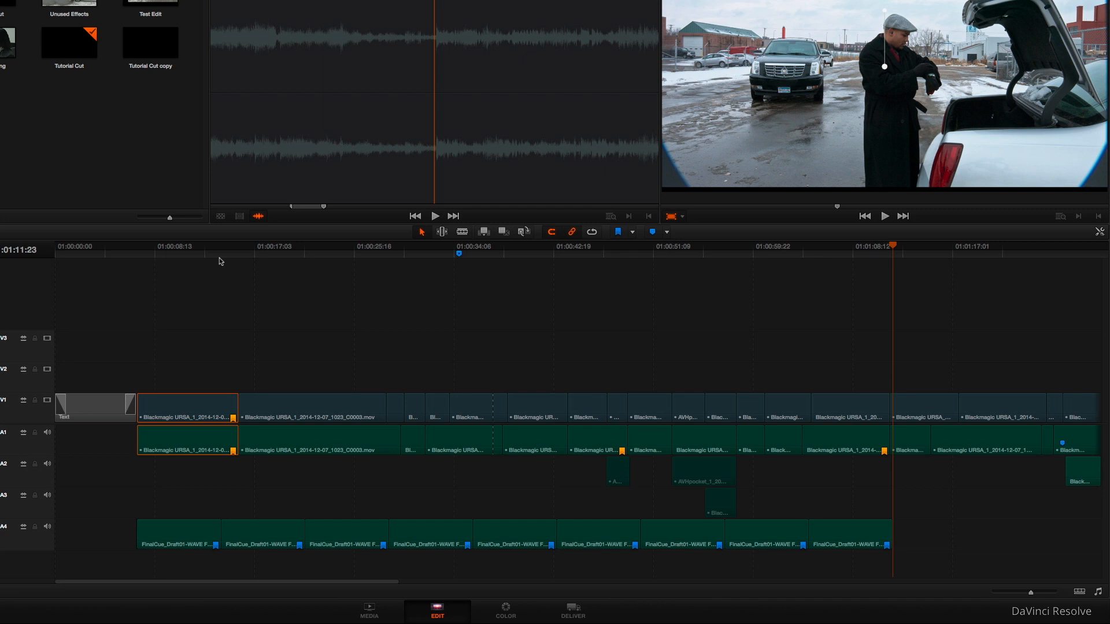
mouse_move(274, 359)
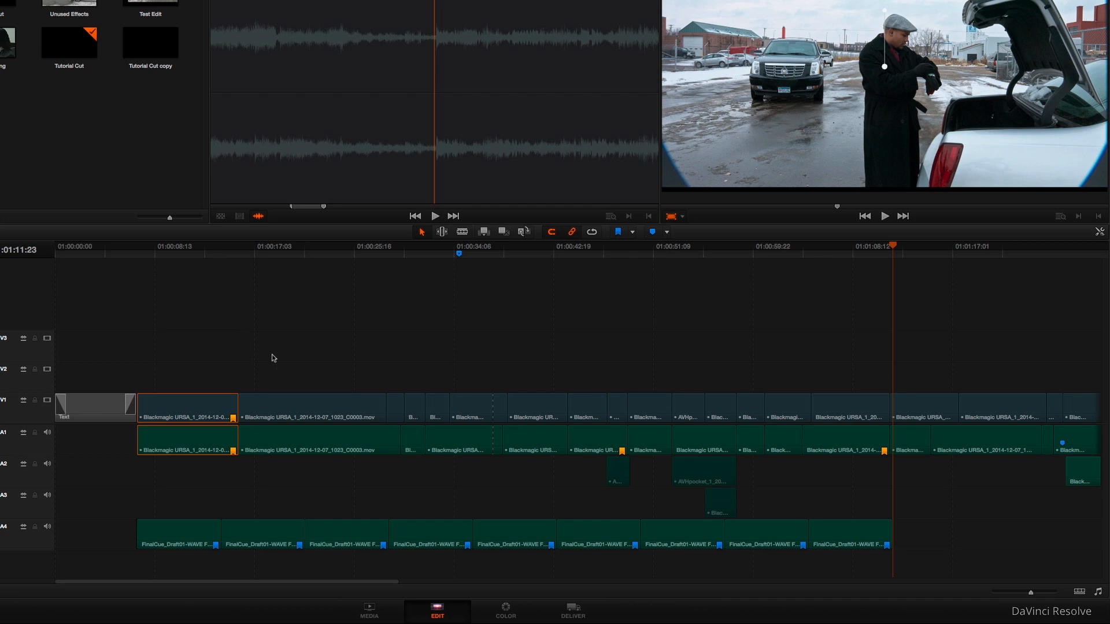
mouse_move(267, 351)
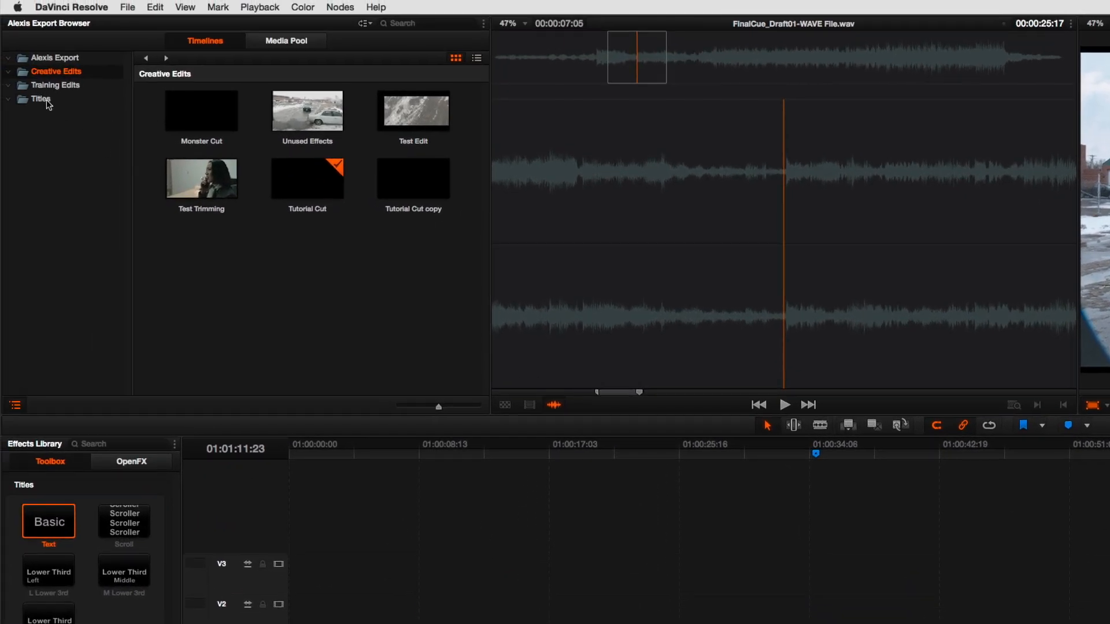
Step: Open the Title timeline in the Titles bin, then return to the main edit timeline
left_click(41, 99)
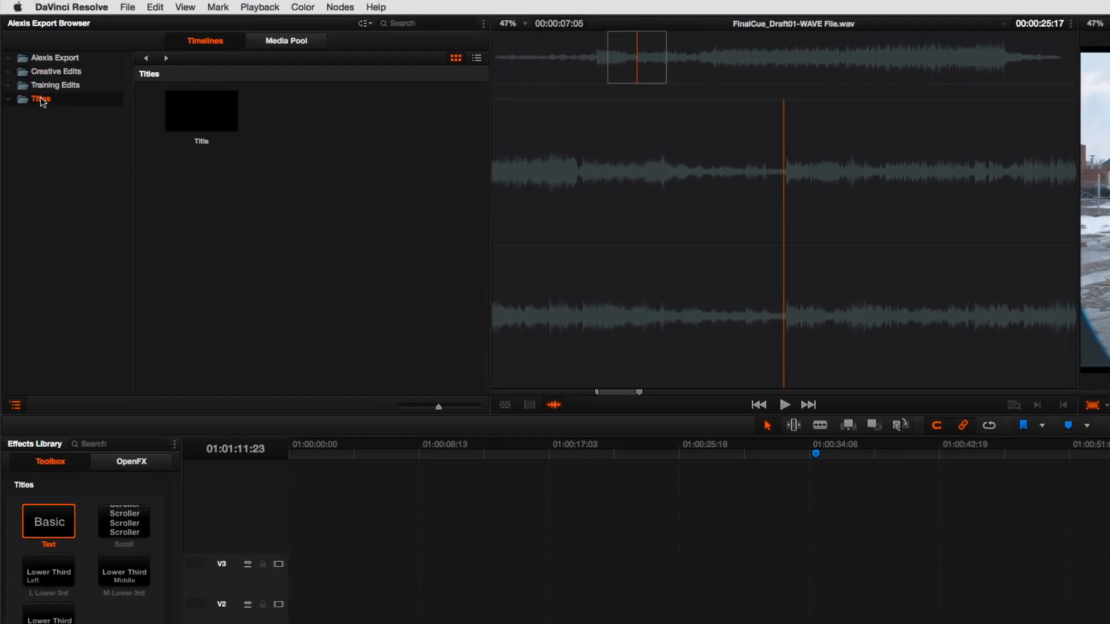
left_click(201, 110)
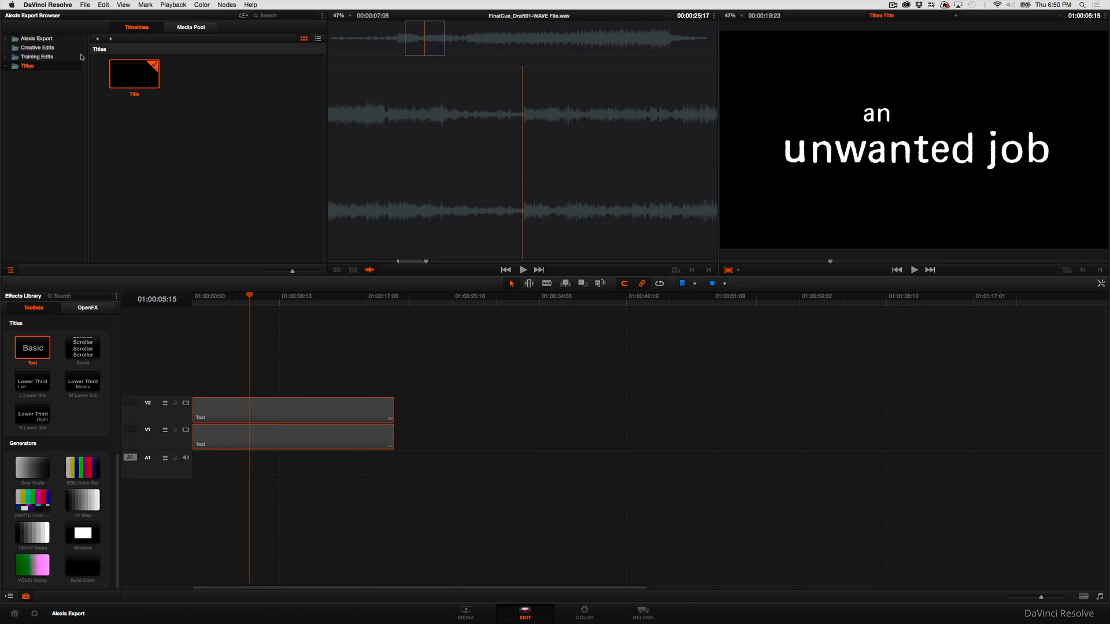
left_click(37, 48)
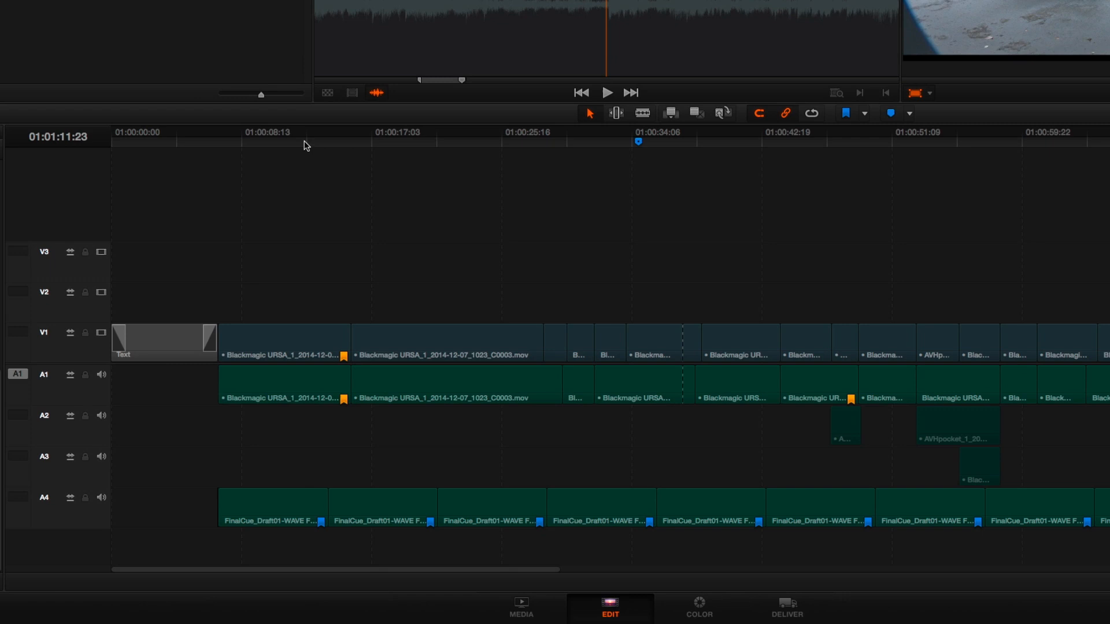
Step: Set the playhead at the first video clip where the pasted titles should begin
left_click(220, 133)
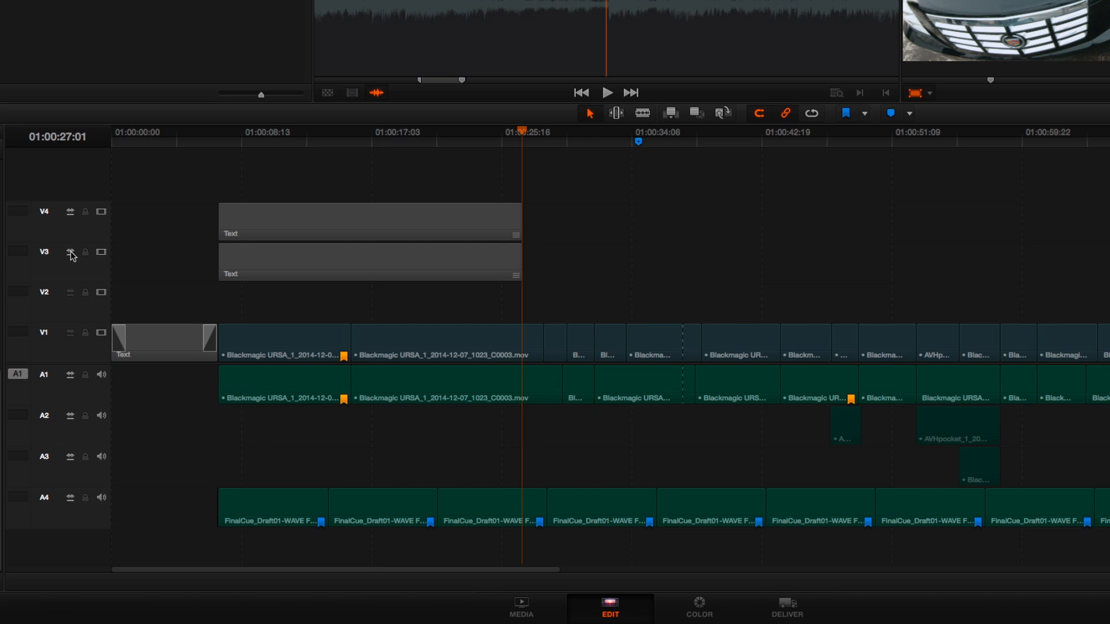
mouse_move(317, 255)
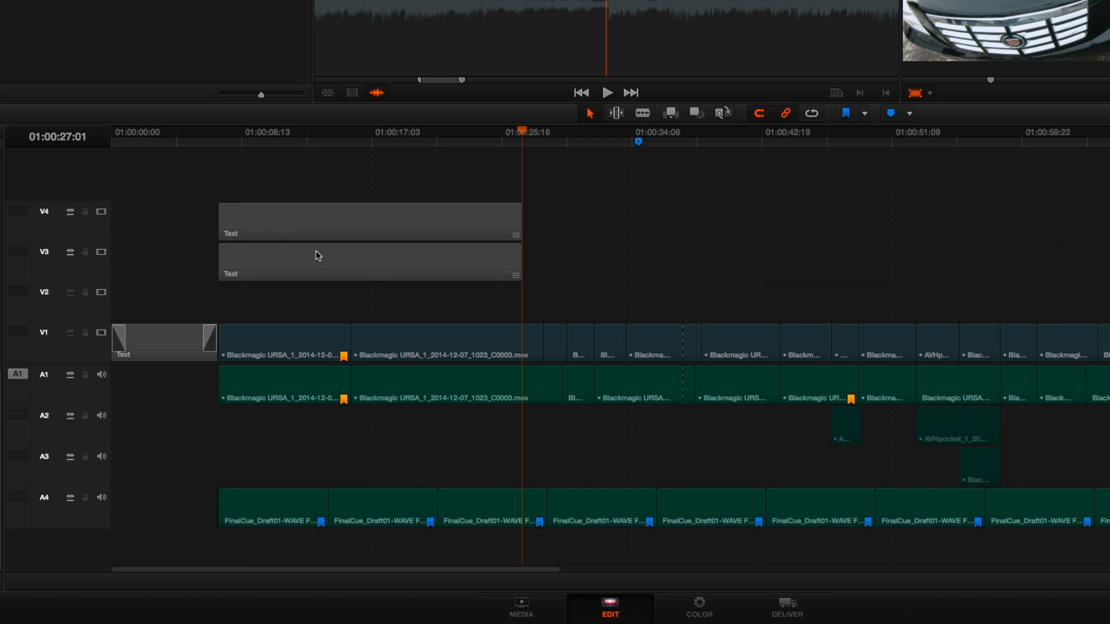
mouse_move(189, 290)
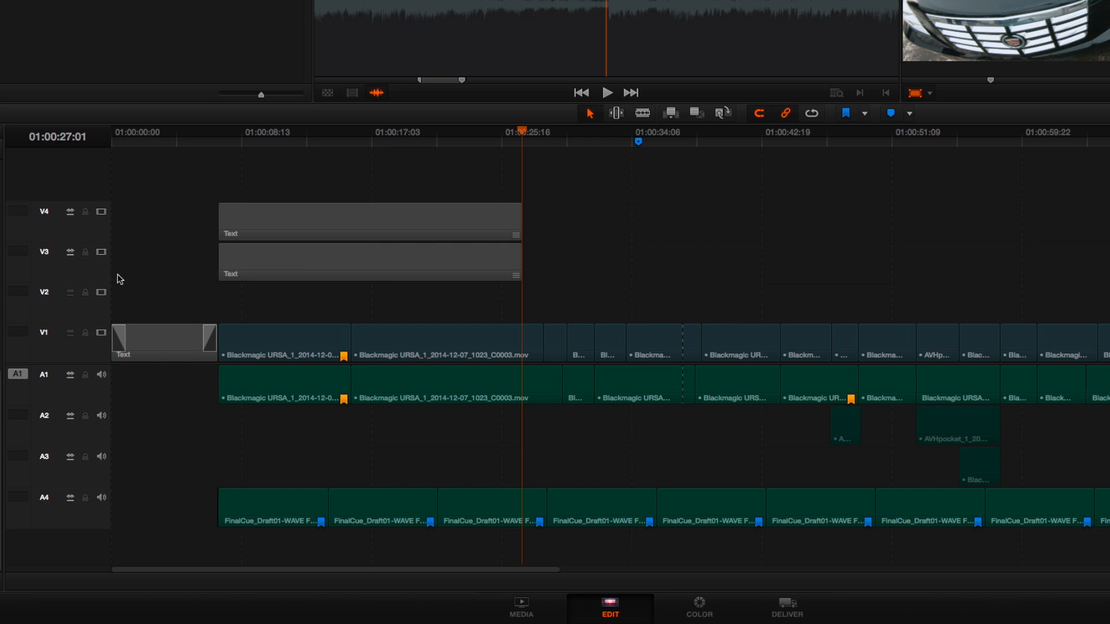
mouse_move(70, 262)
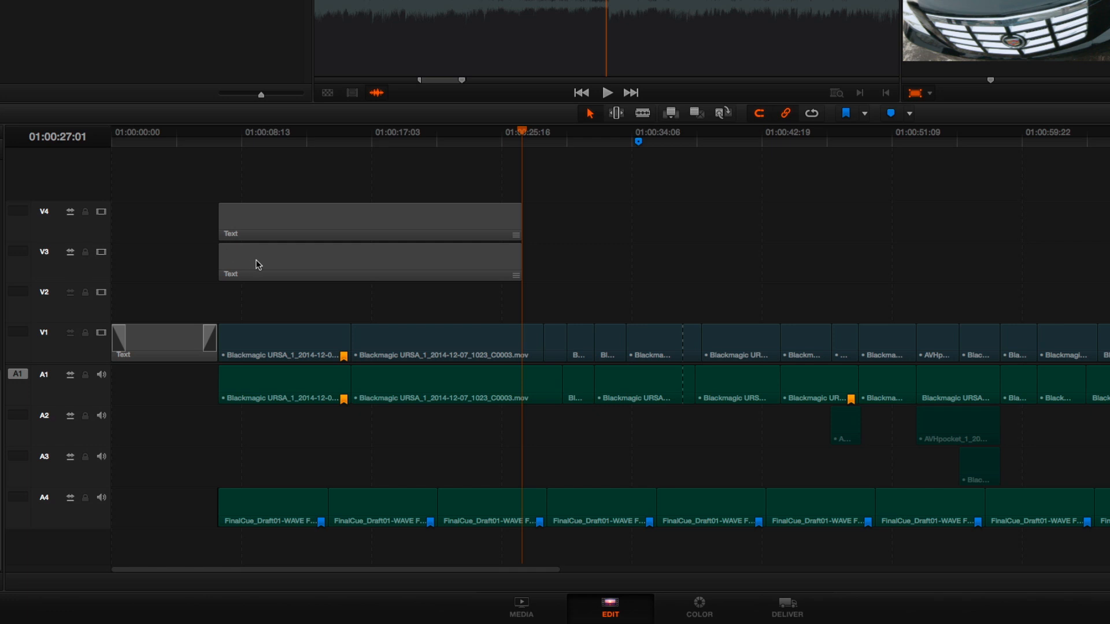
mouse_move(259, 261)
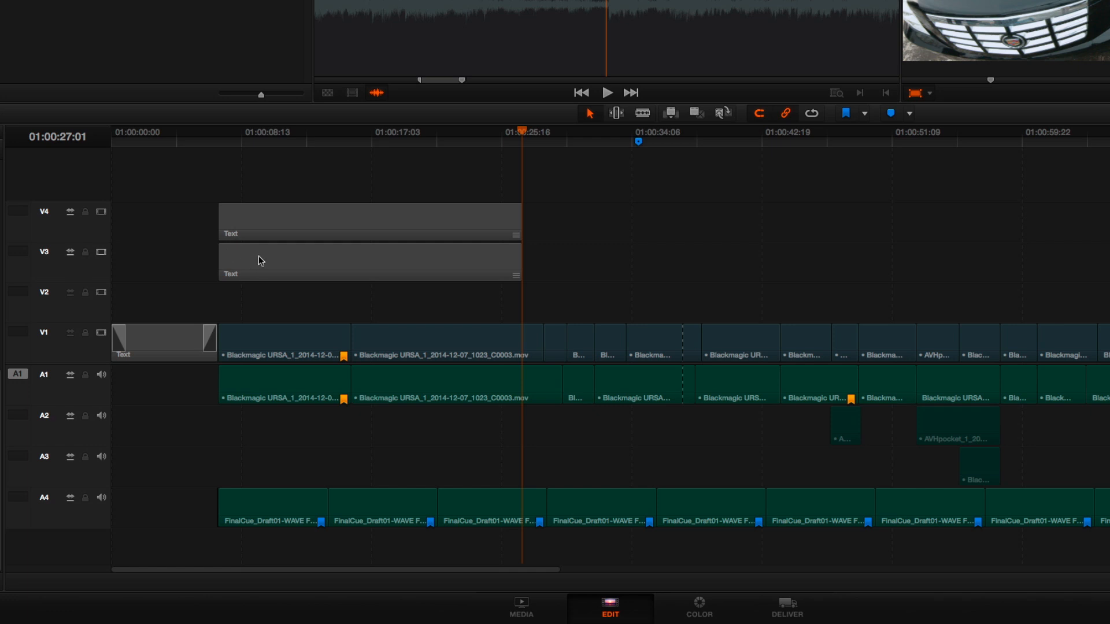
mouse_move(325, 473)
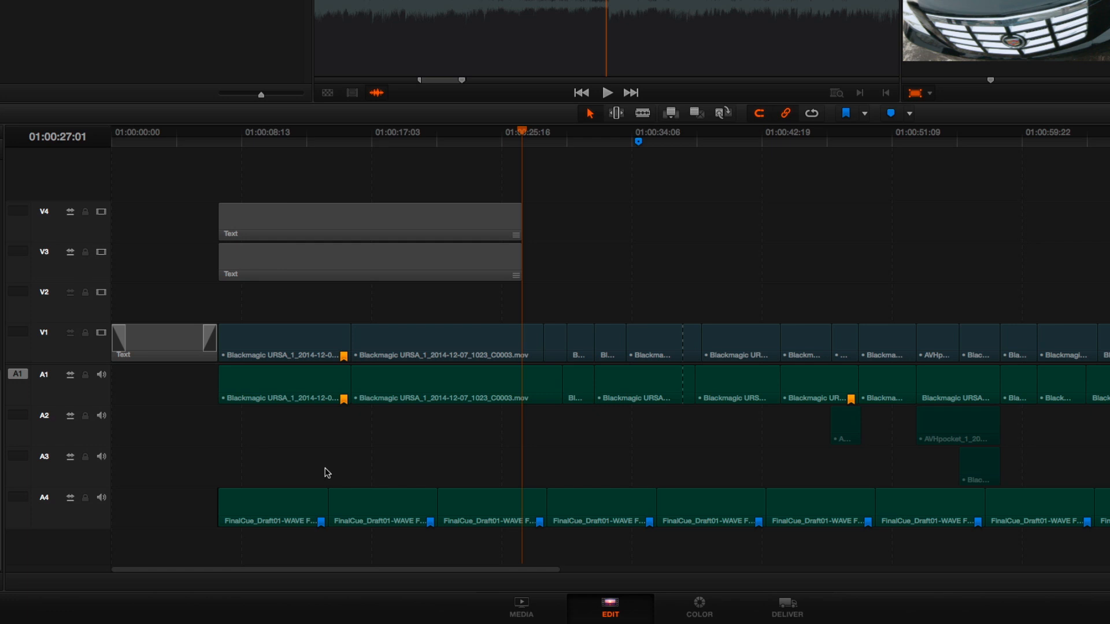
mouse_move(71, 297)
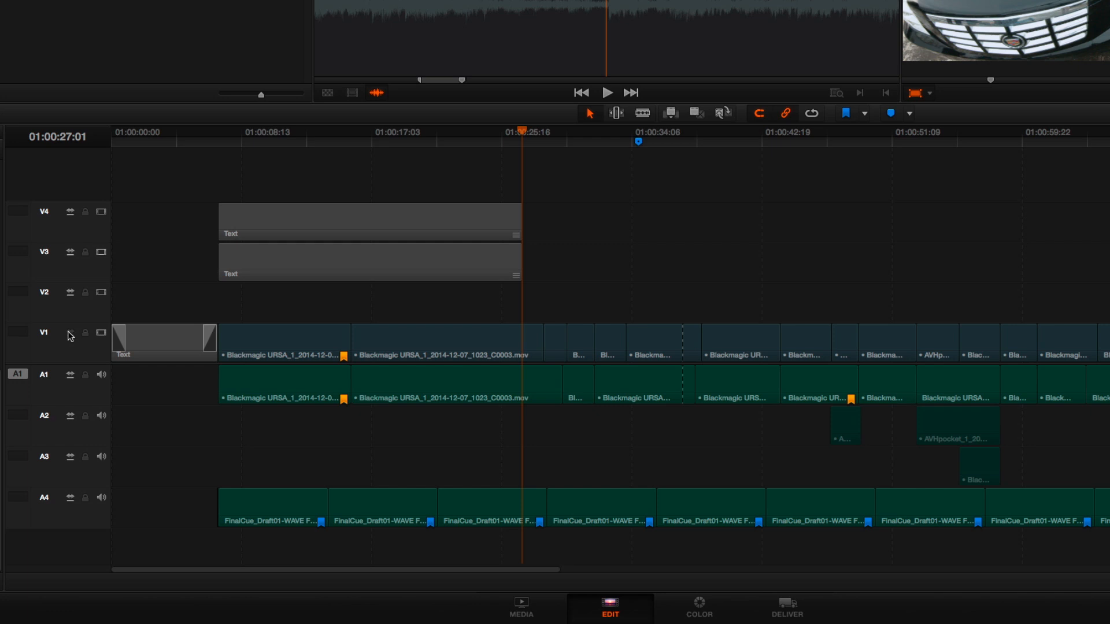
mouse_move(75, 353)
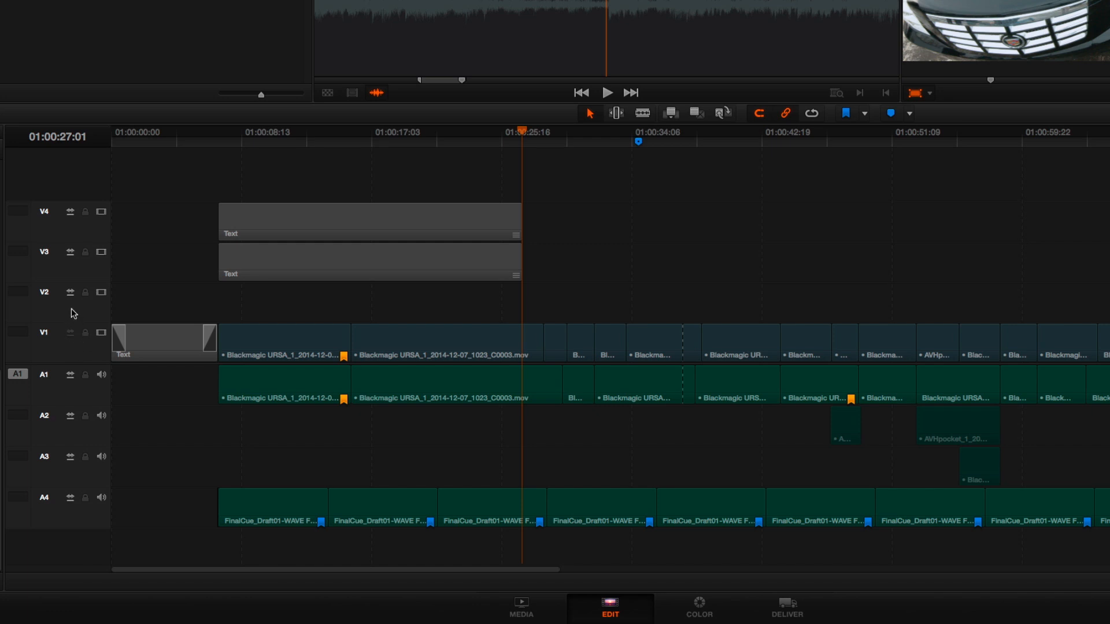
mouse_move(79, 345)
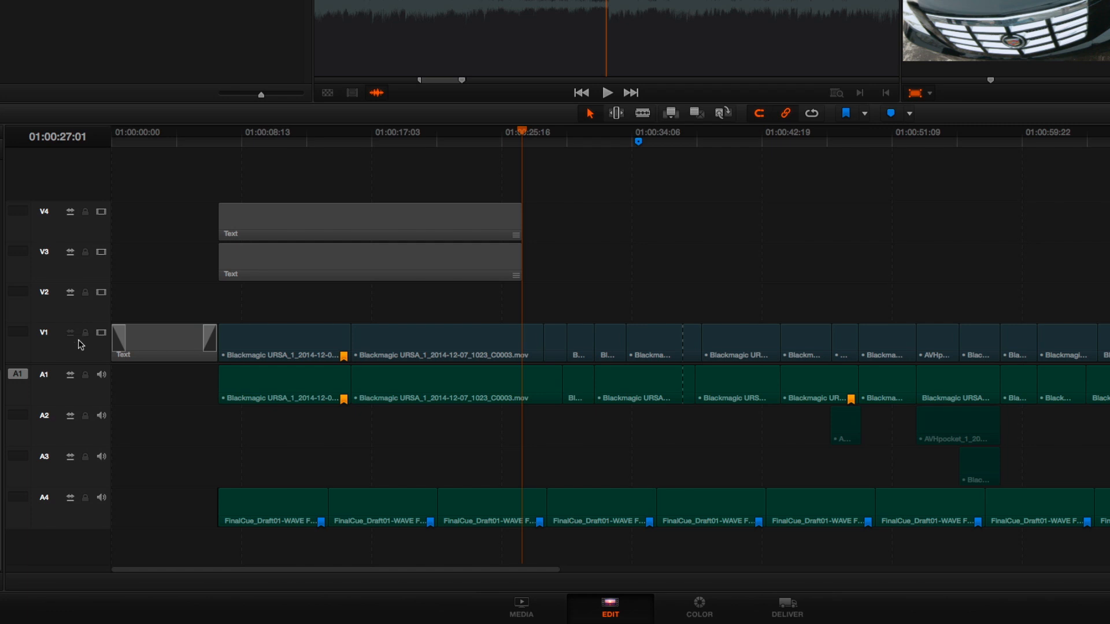
mouse_move(78, 343)
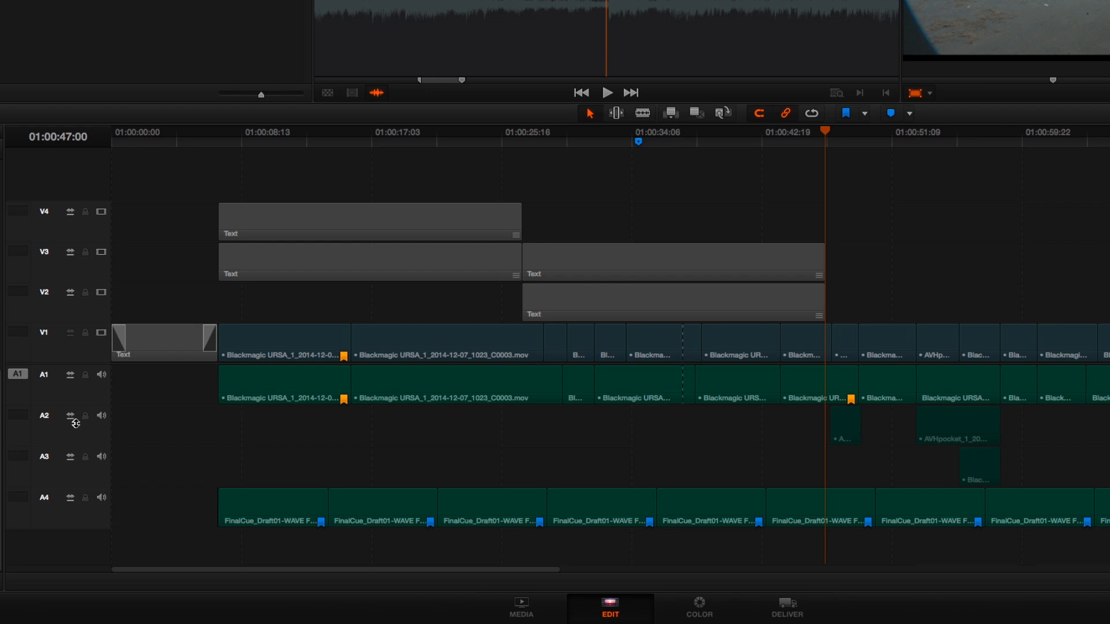
mouse_move(558, 291)
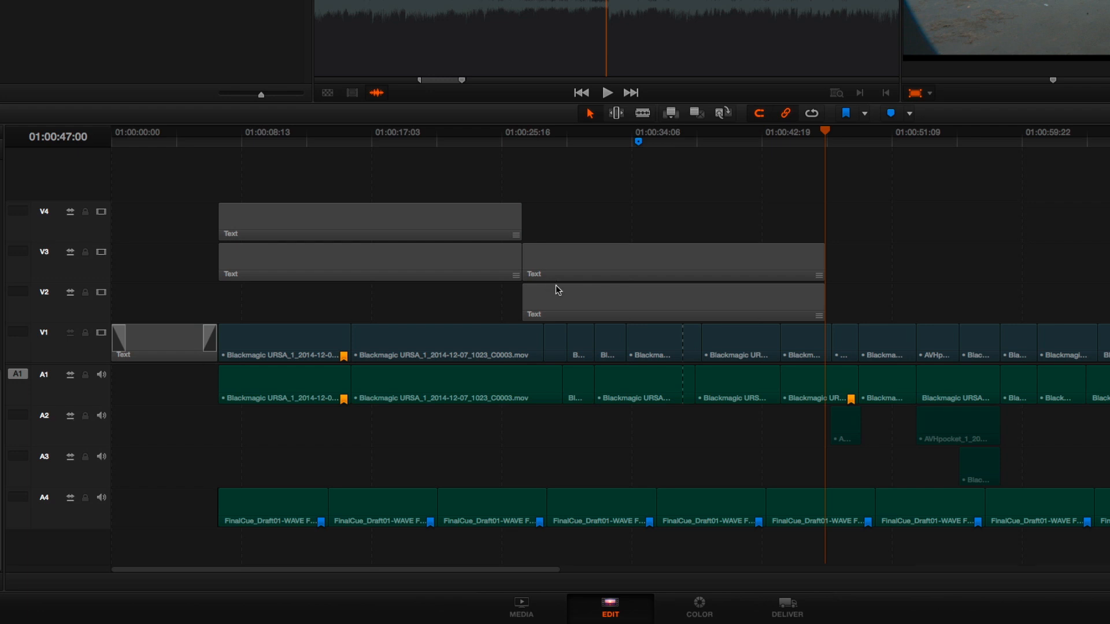
mouse_move(66, 303)
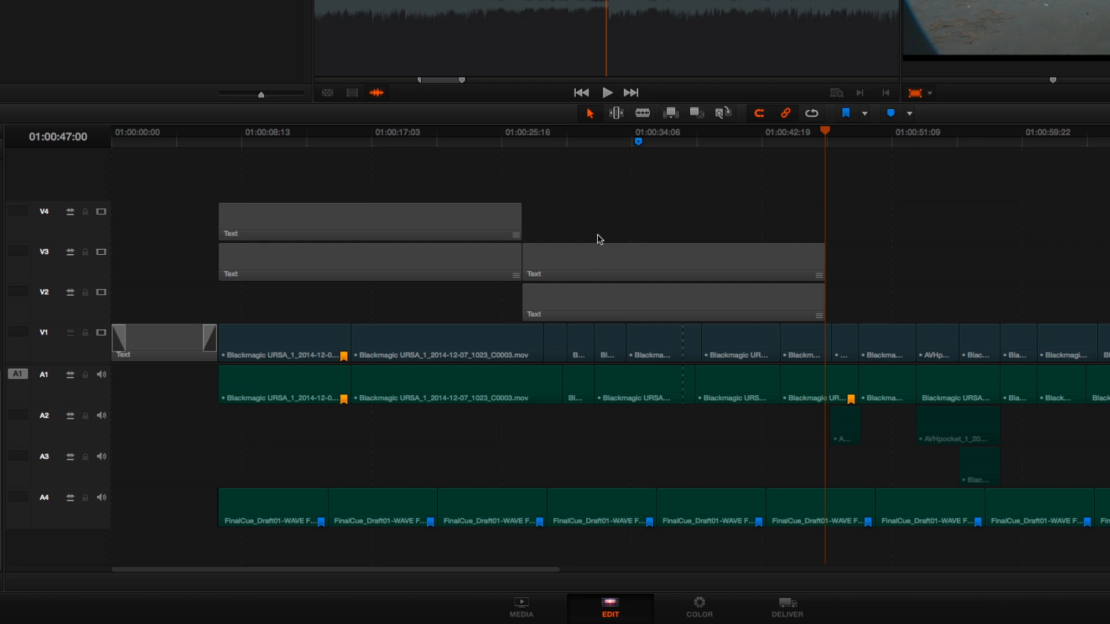
mouse_move(78, 303)
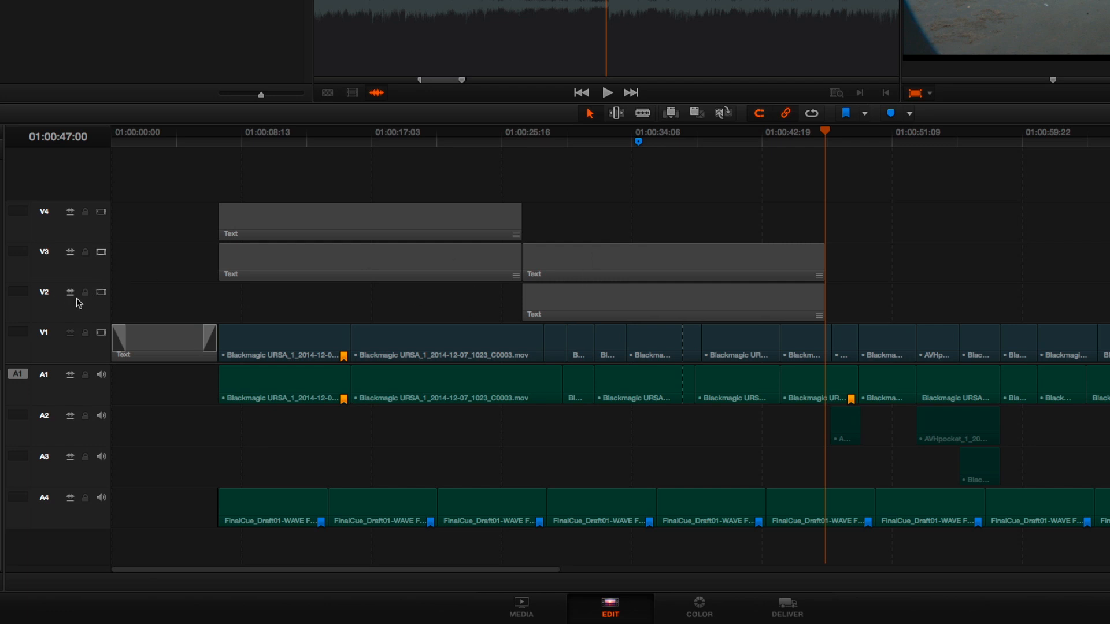
mouse_move(71, 306)
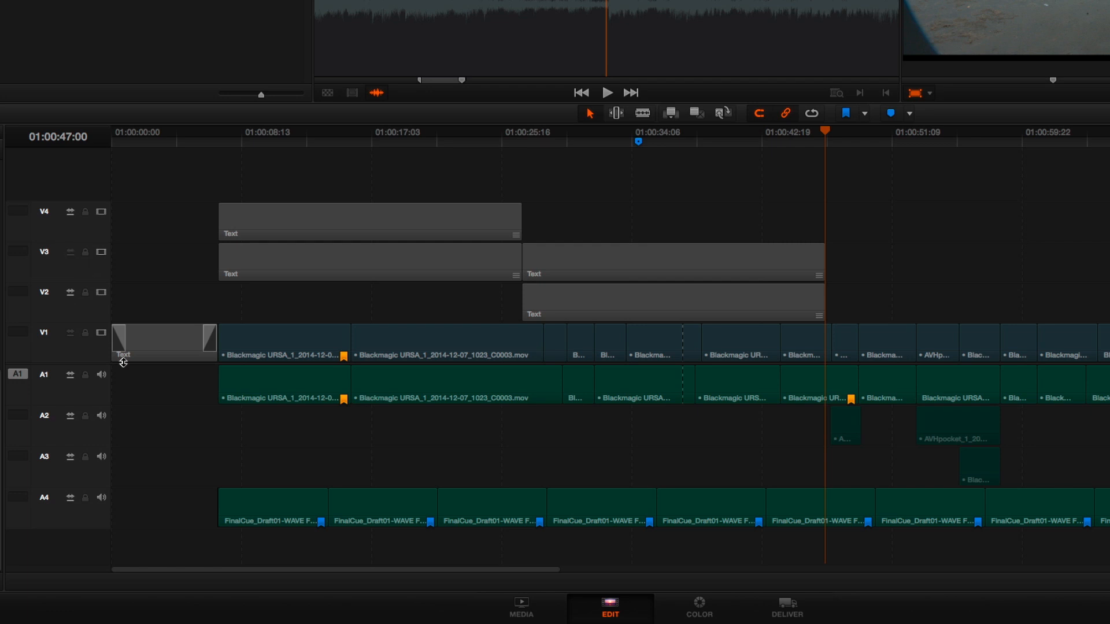
mouse_move(75, 253)
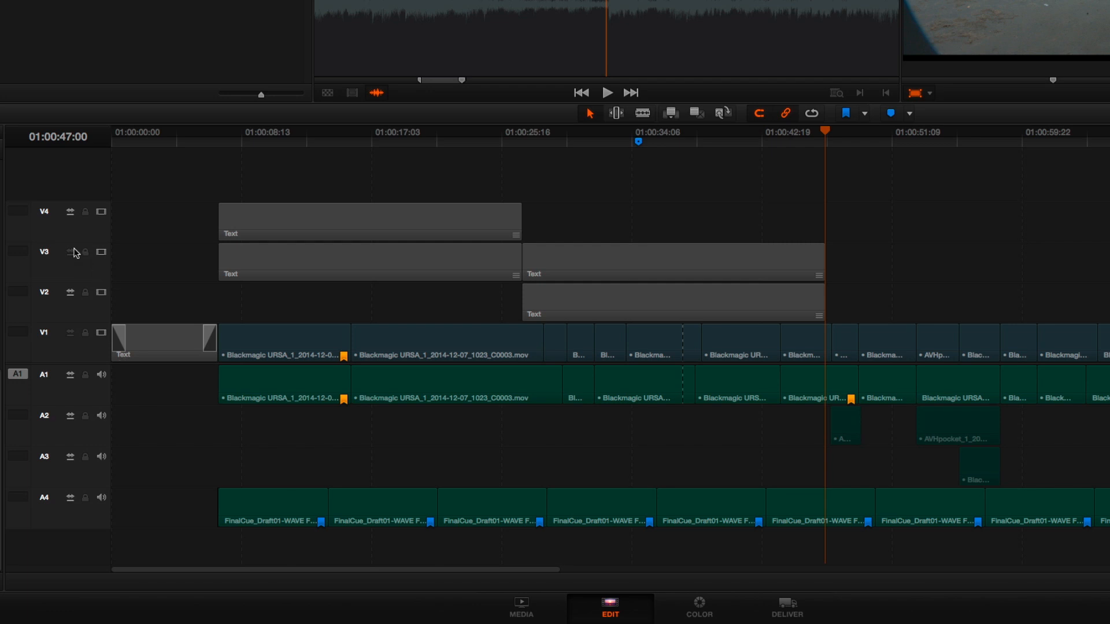
mouse_move(73, 259)
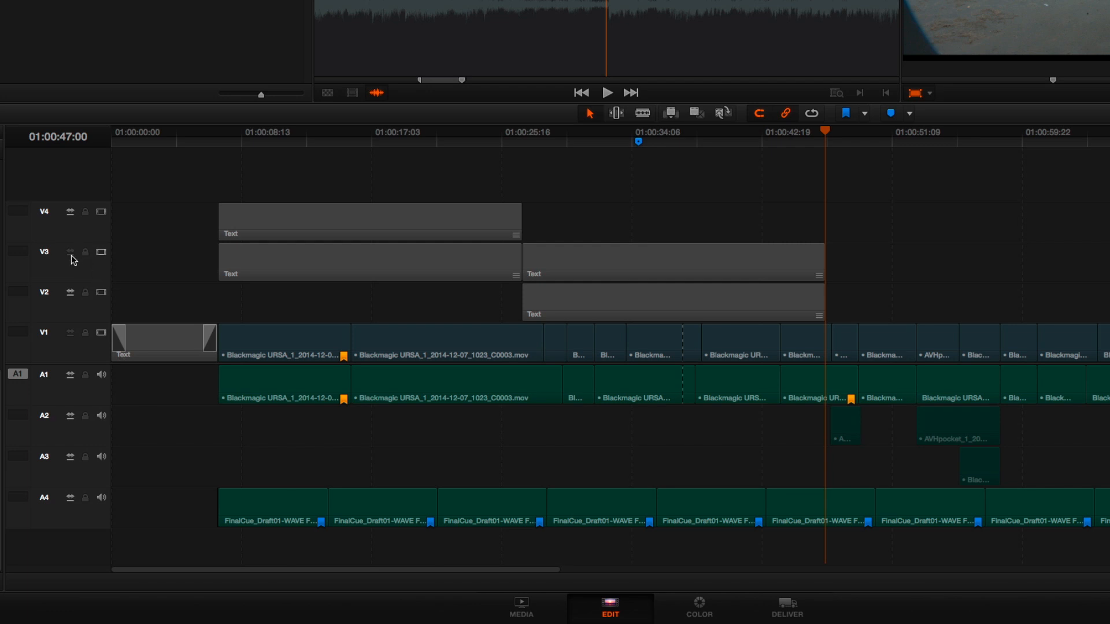